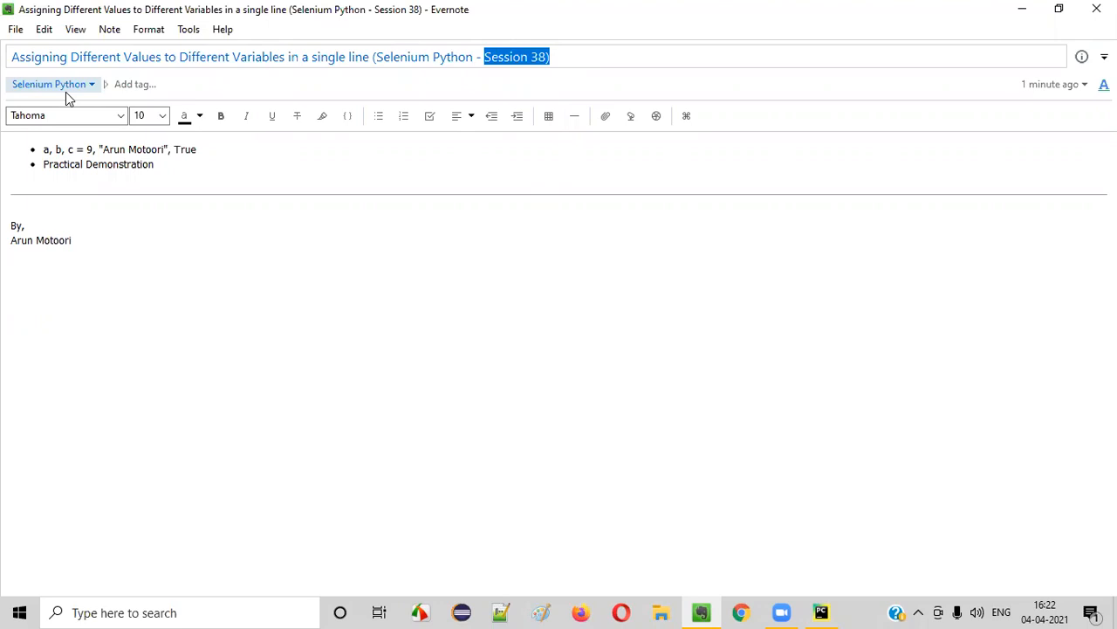
# Review the note title about single-line assignment and switch to the PyCharm script.
pyautogui.click(12, 56)
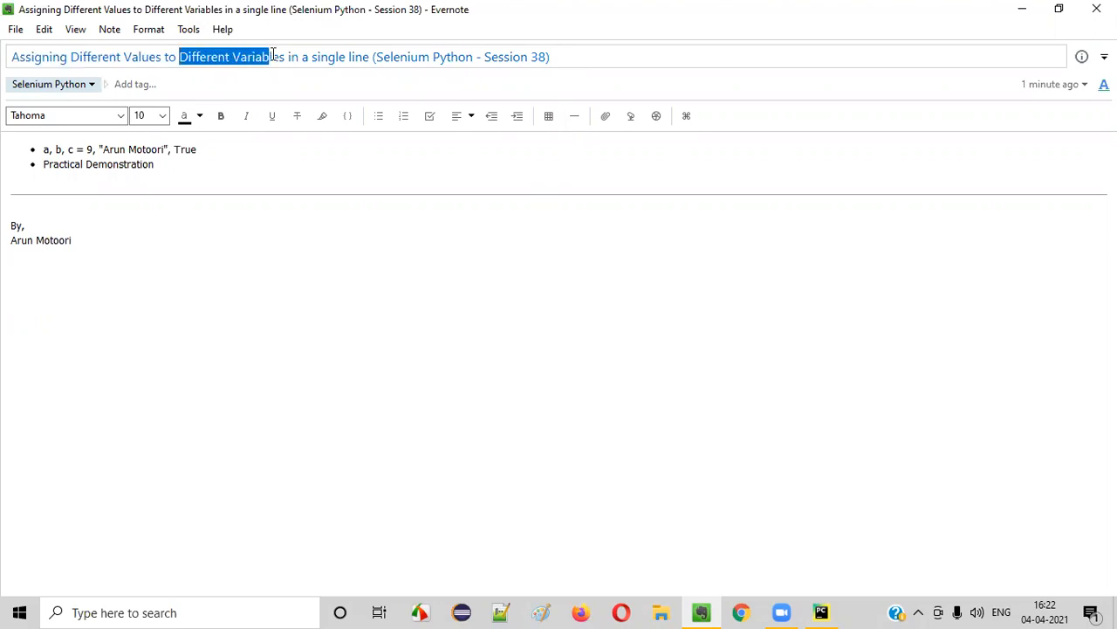
pyautogui.doubleClick(330, 56)
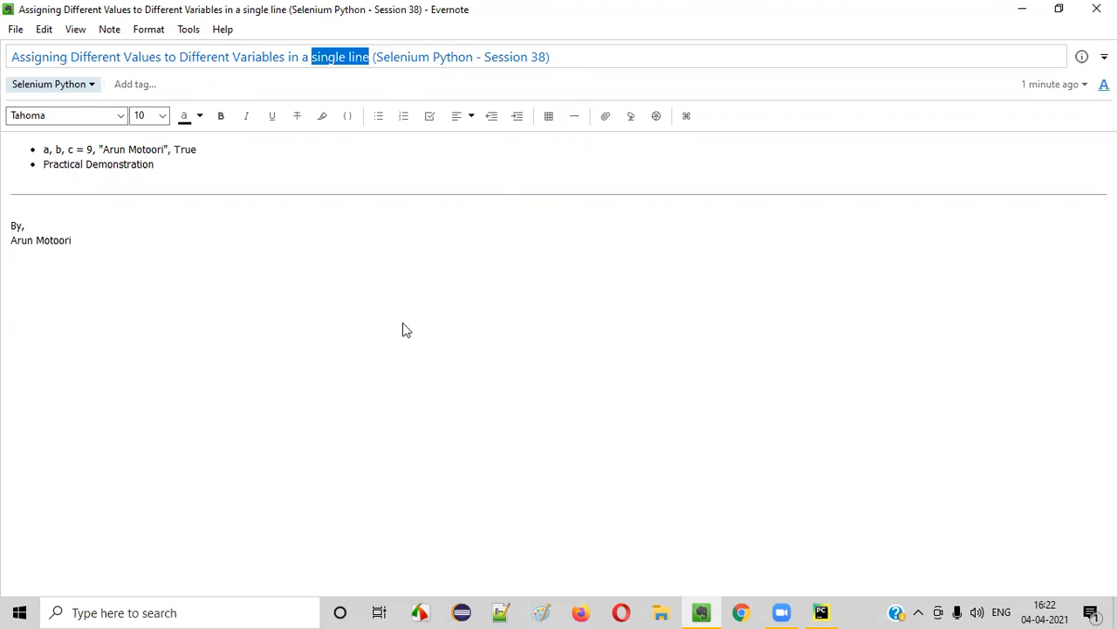
pyautogui.moveTo(820, 421)
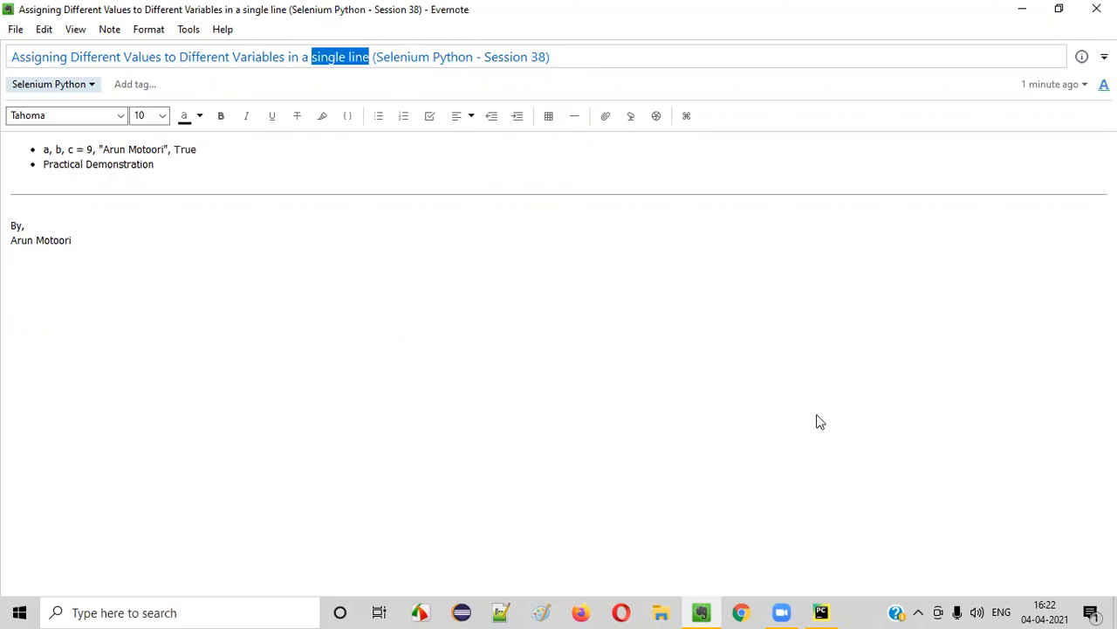
pyautogui.click(820, 611)
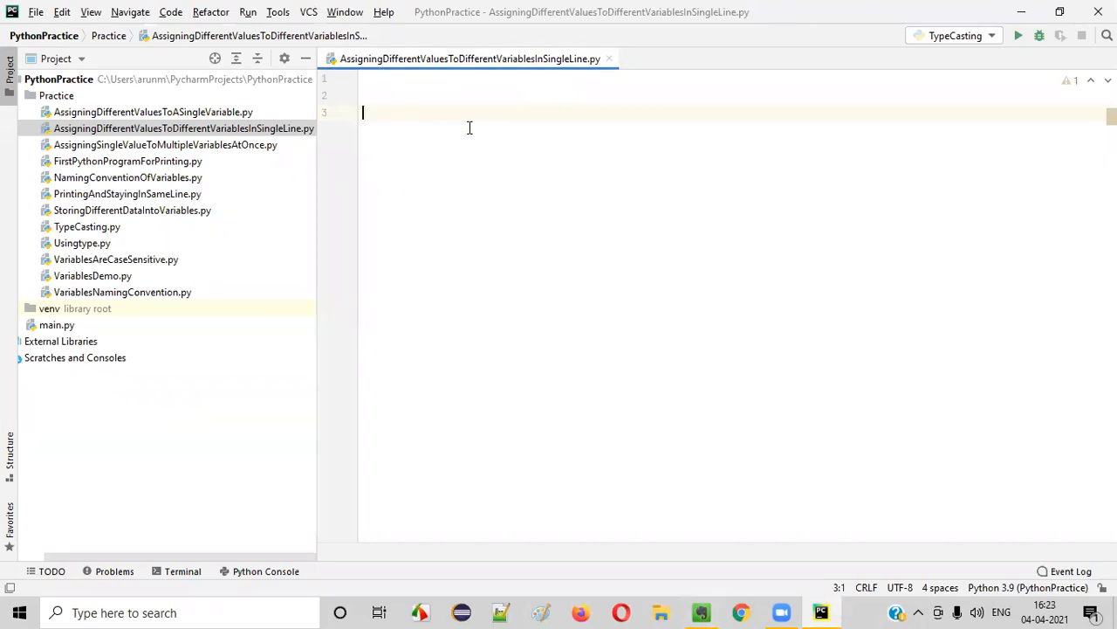
# Write a, b, c = 9, "Arun Motoori", True on one line of the script.
pyautogui.write('a')
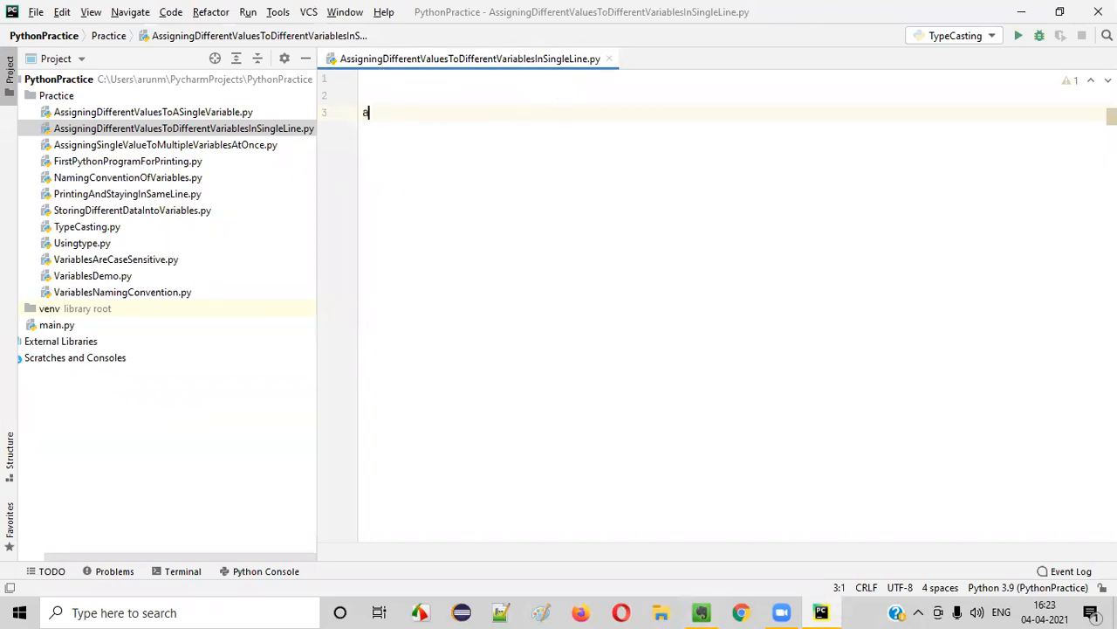
pyautogui.write('a')
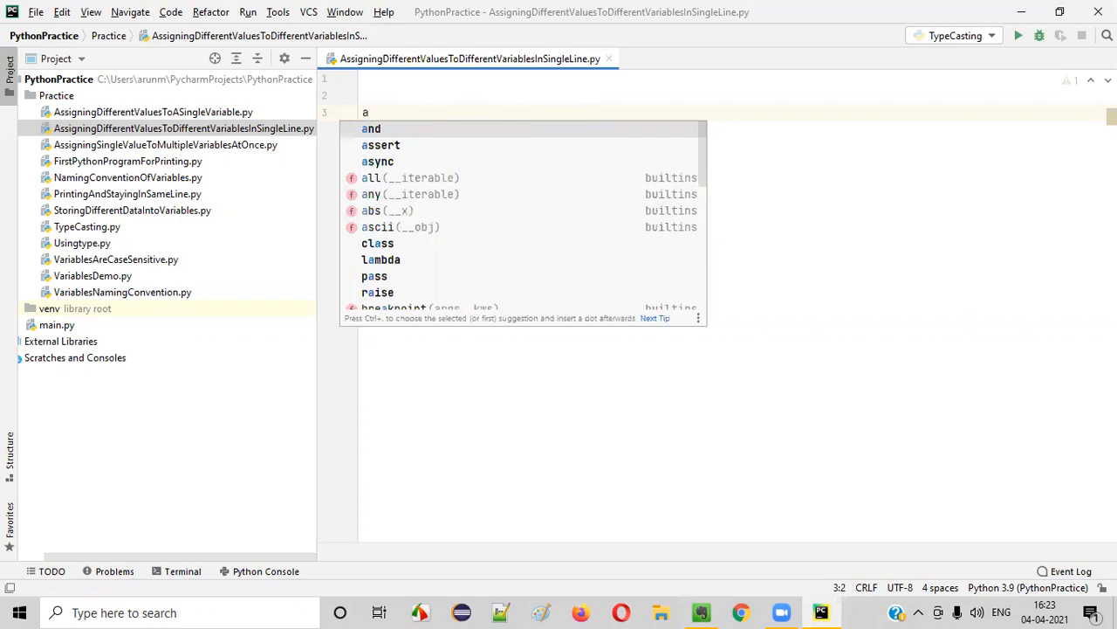
pyautogui.write(', b,')
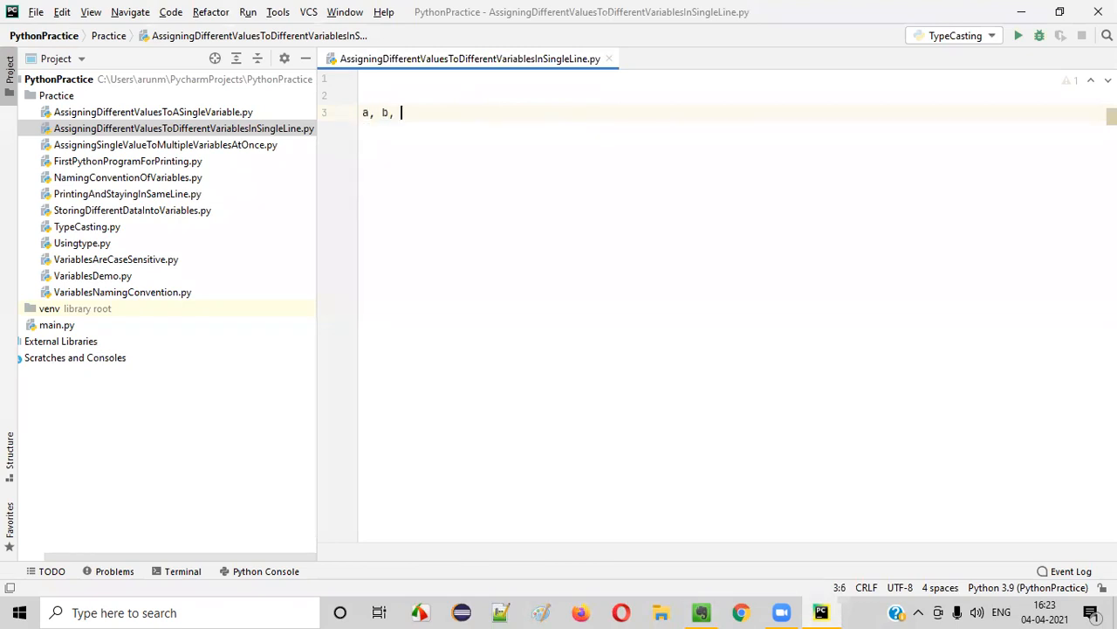
pyautogui.write('c =')
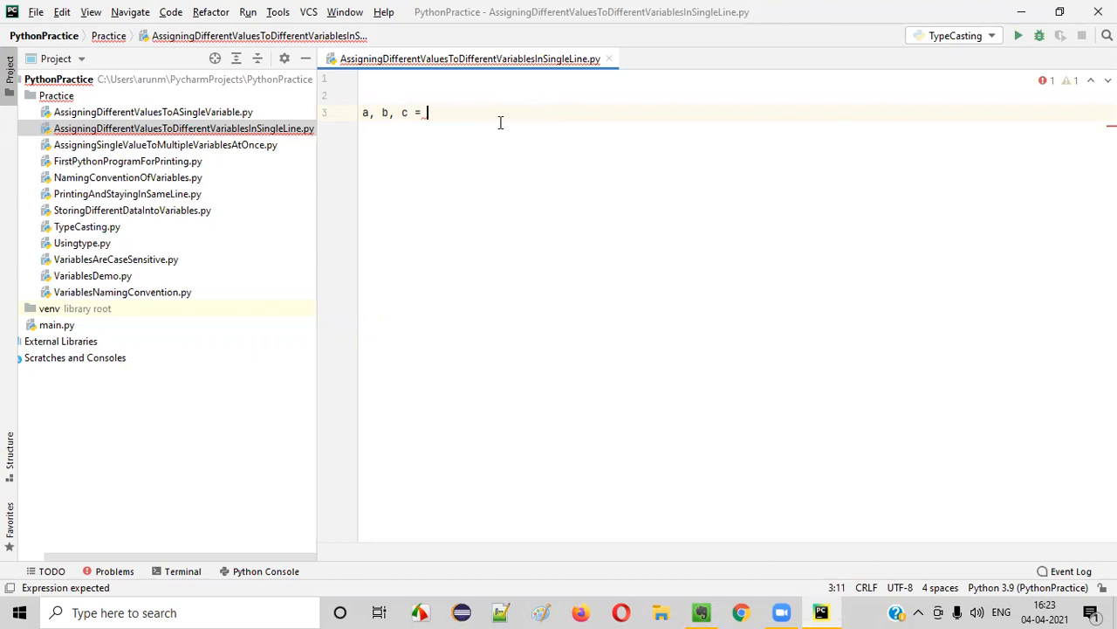
pyautogui.write('9')
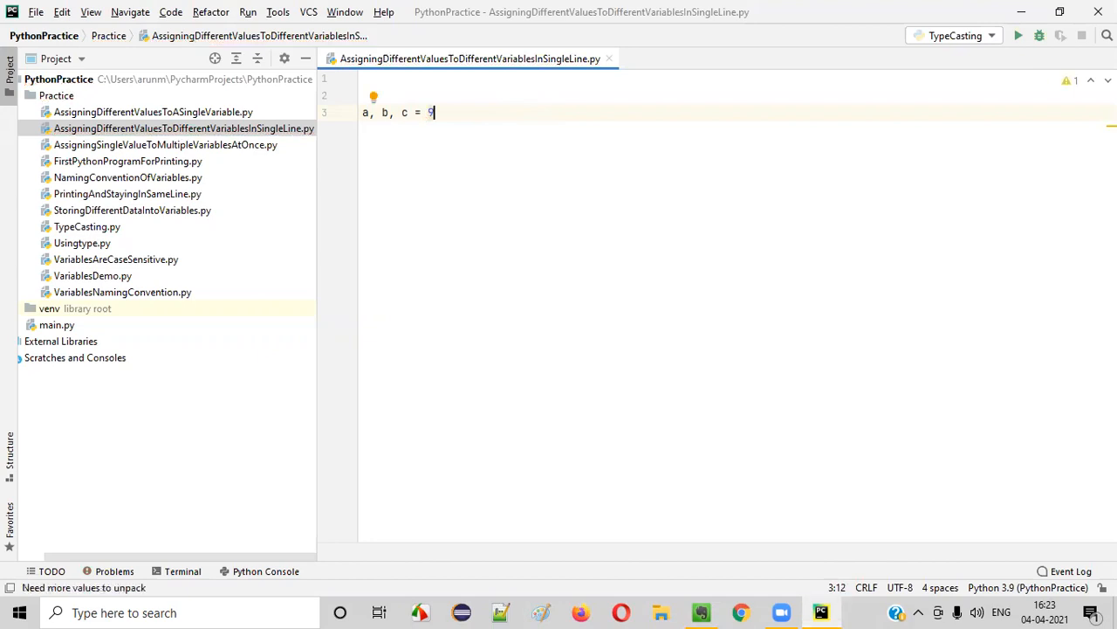
pyautogui.write(', "')
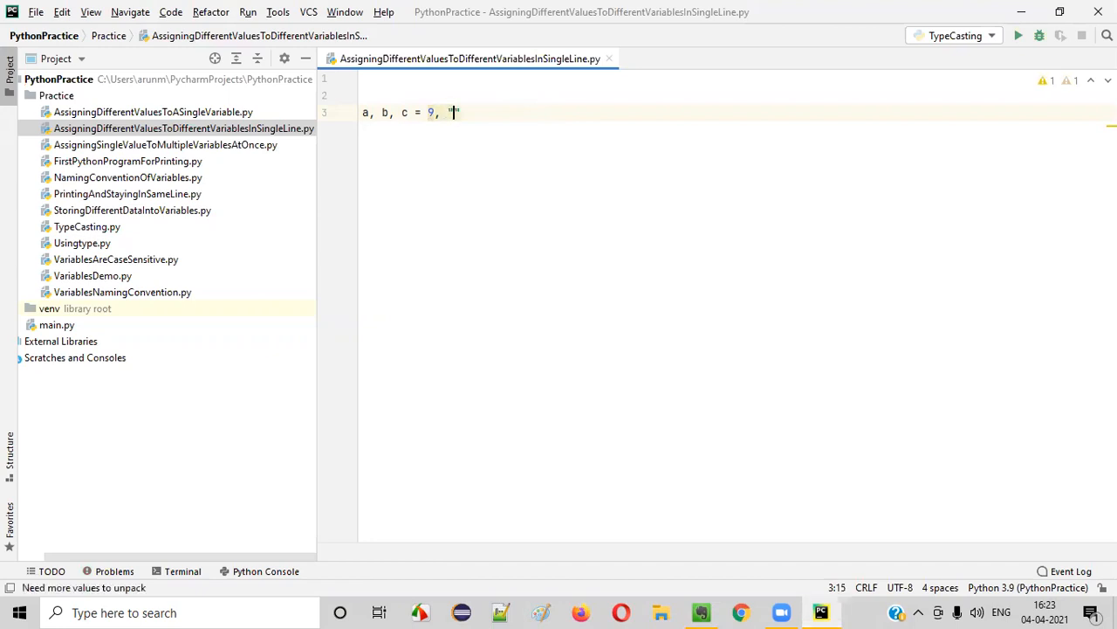
pyautogui.write('Arun')
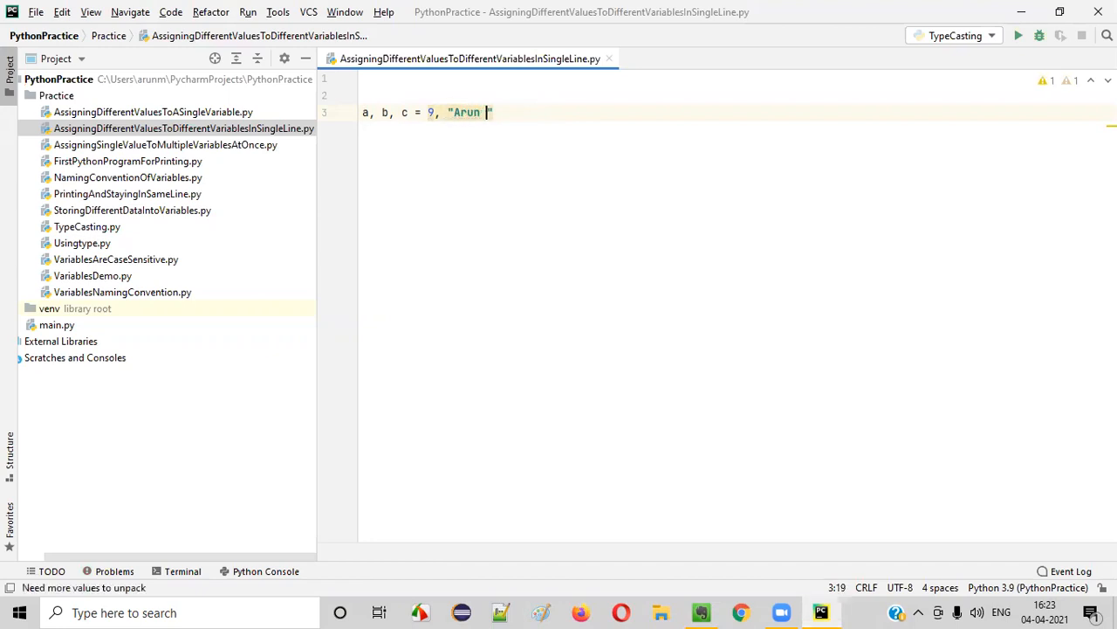
pyautogui.write('Motoors')
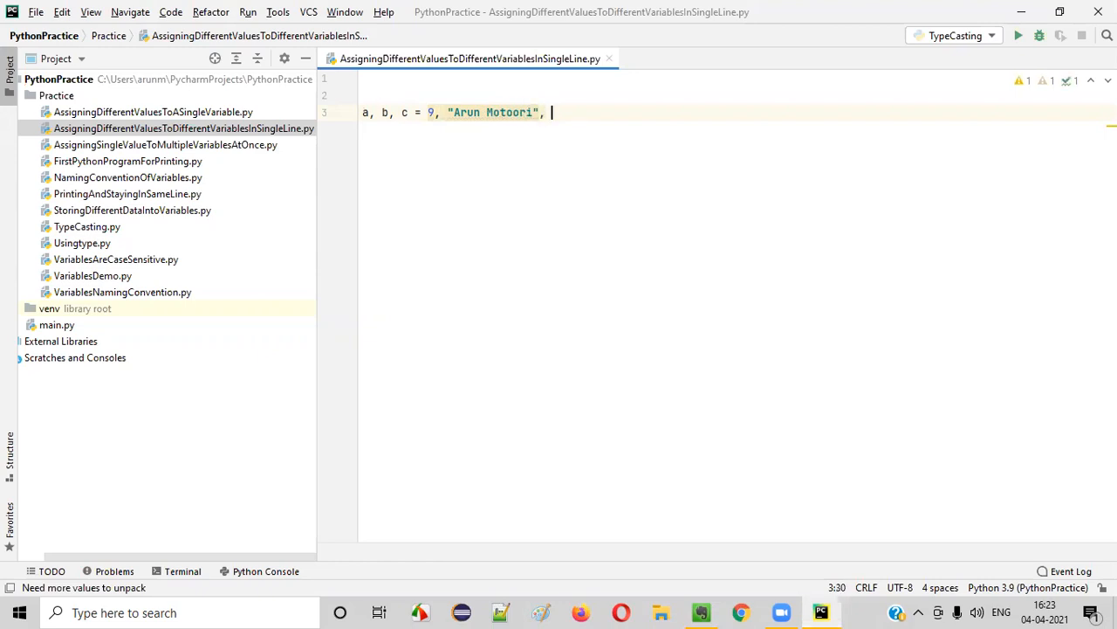
pyautogui.write('T')
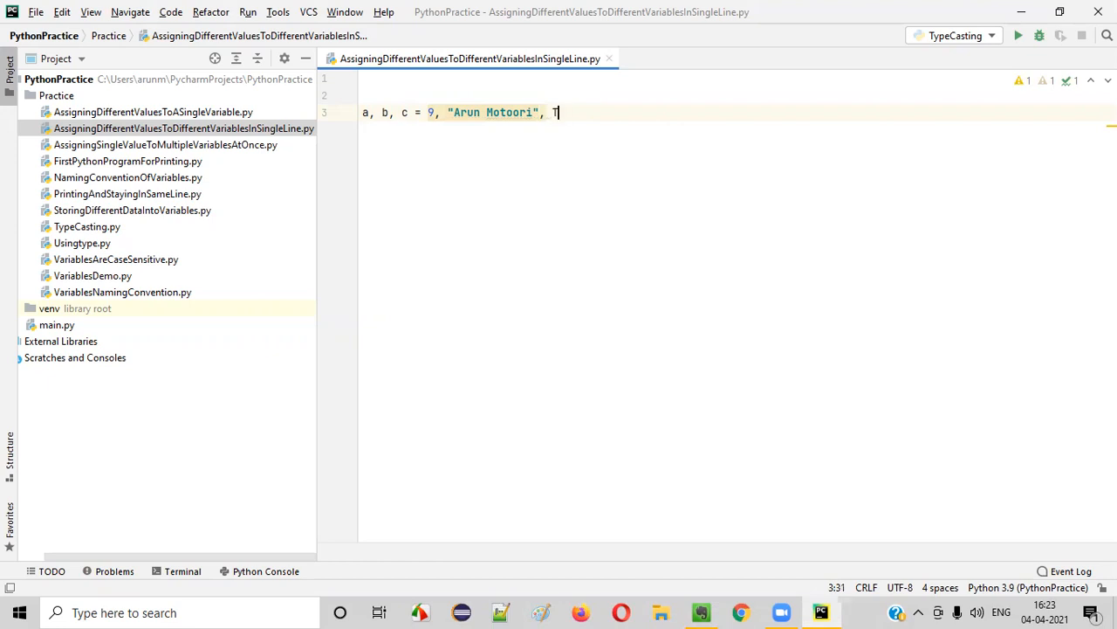
pyautogui.write('rue')
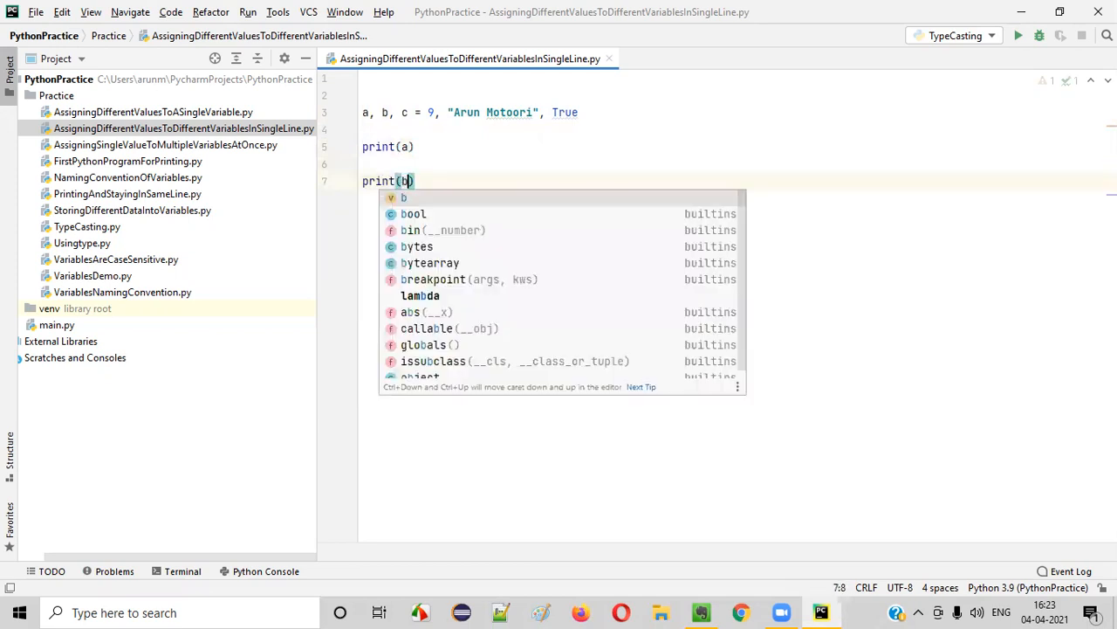
# Add print(a), print(b) and print(c) on separate lines, accepting the completion for b.
pyautogui.press('Escape')
pyautogui.write('print(c)')
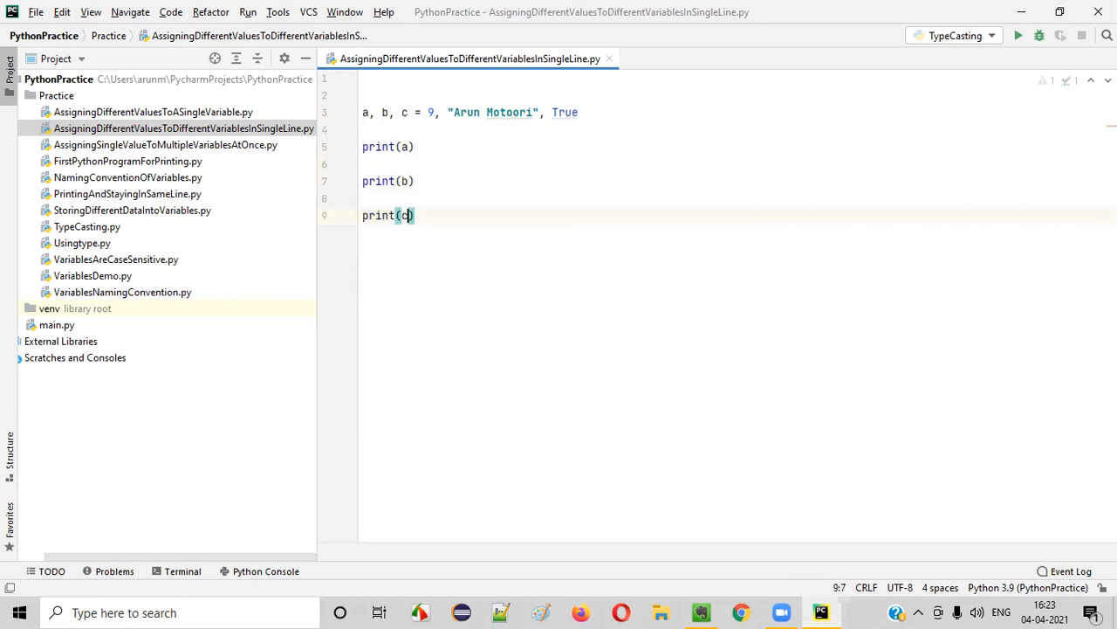
# Run the script so the output shows 9, Arun Motoori and True.
pyautogui.rightClick(403, 179)
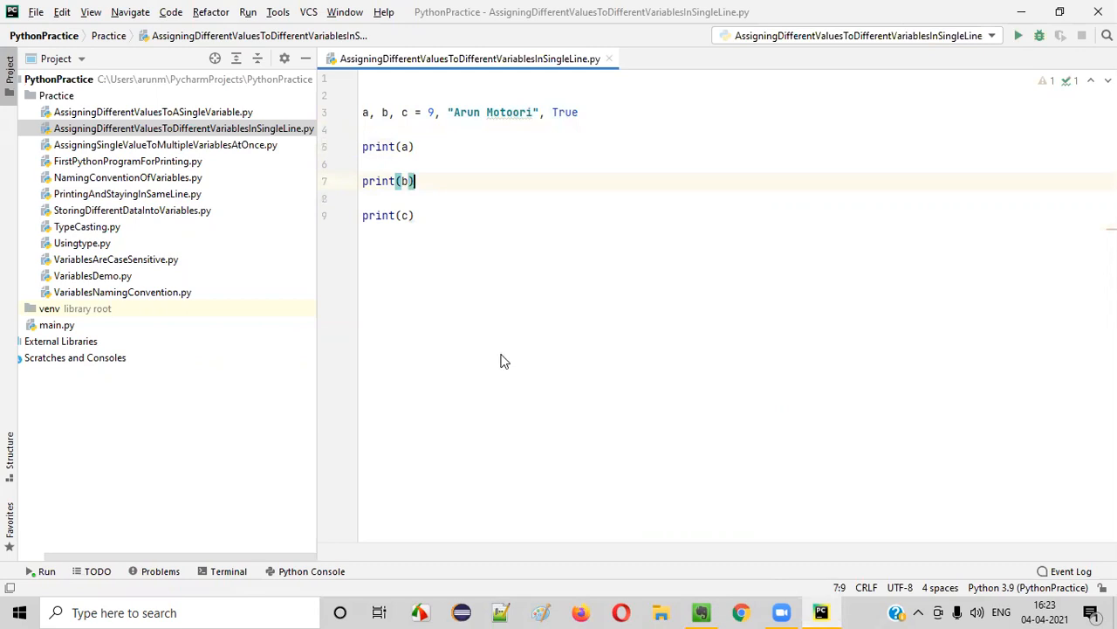
pyautogui.click(1018, 35)
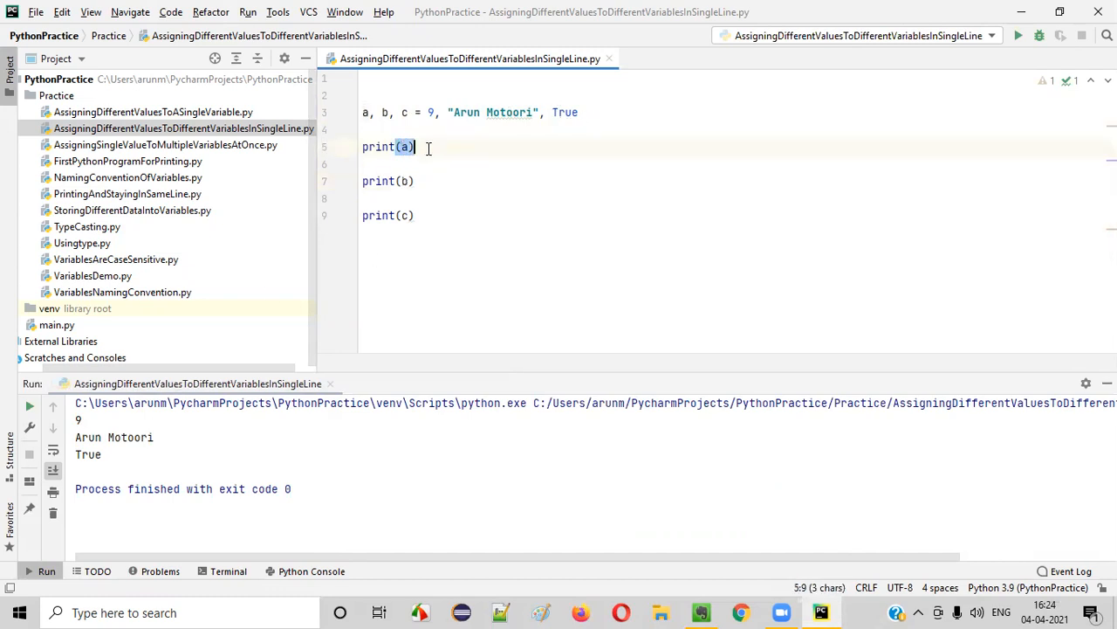
# Compare printed a, b, c and True against the output, then return to the Evernote note.
pyautogui.click(402, 180)
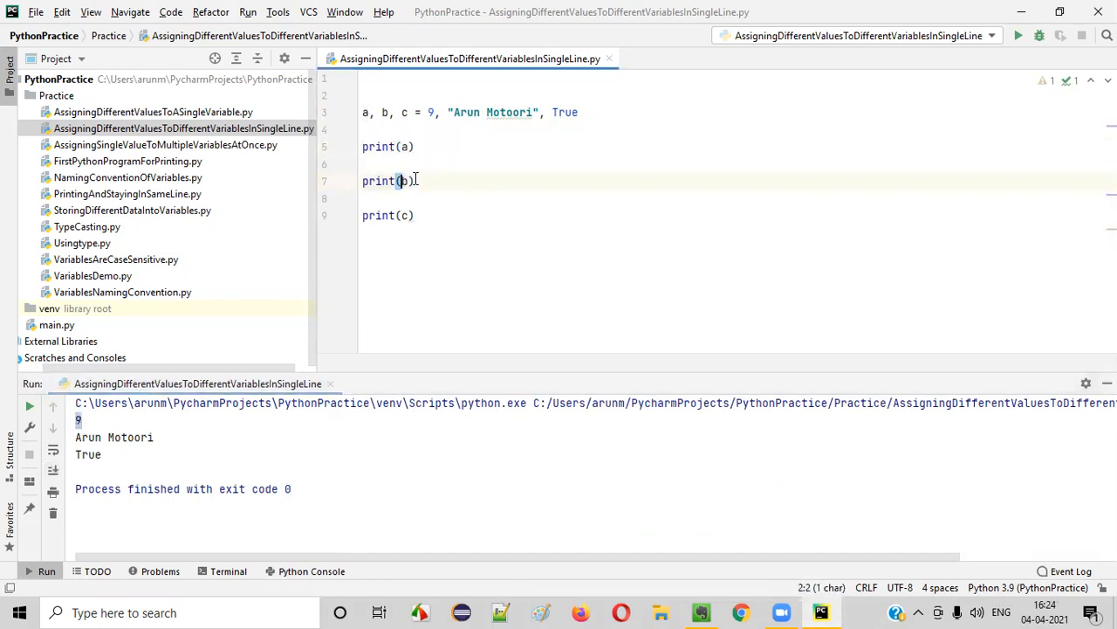
pyautogui.doubleClick(403, 180)
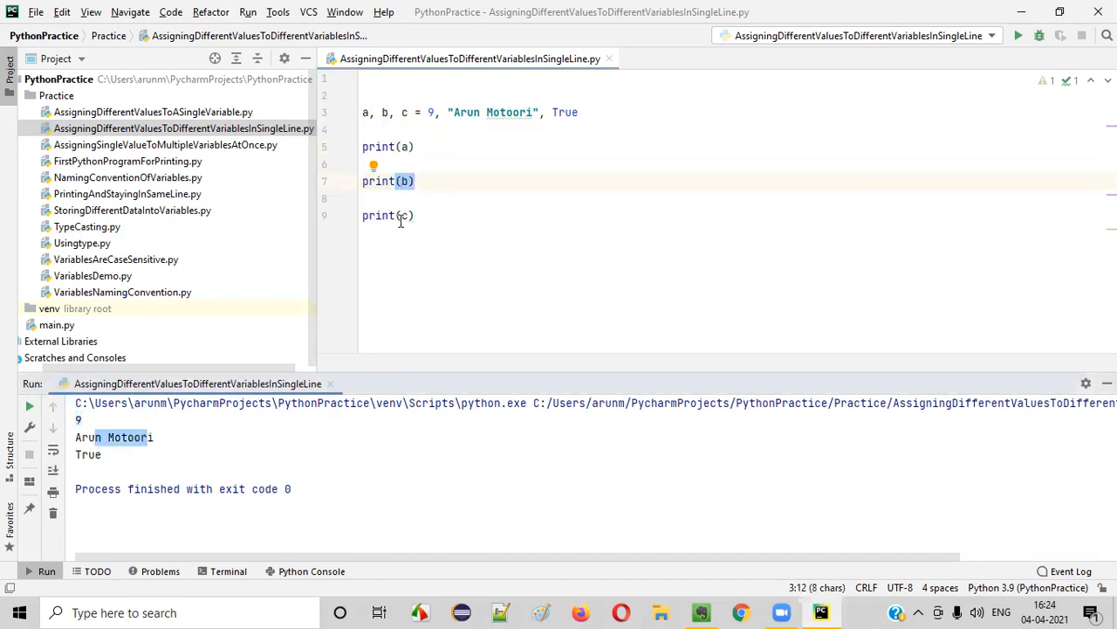
pyautogui.click(413, 217)
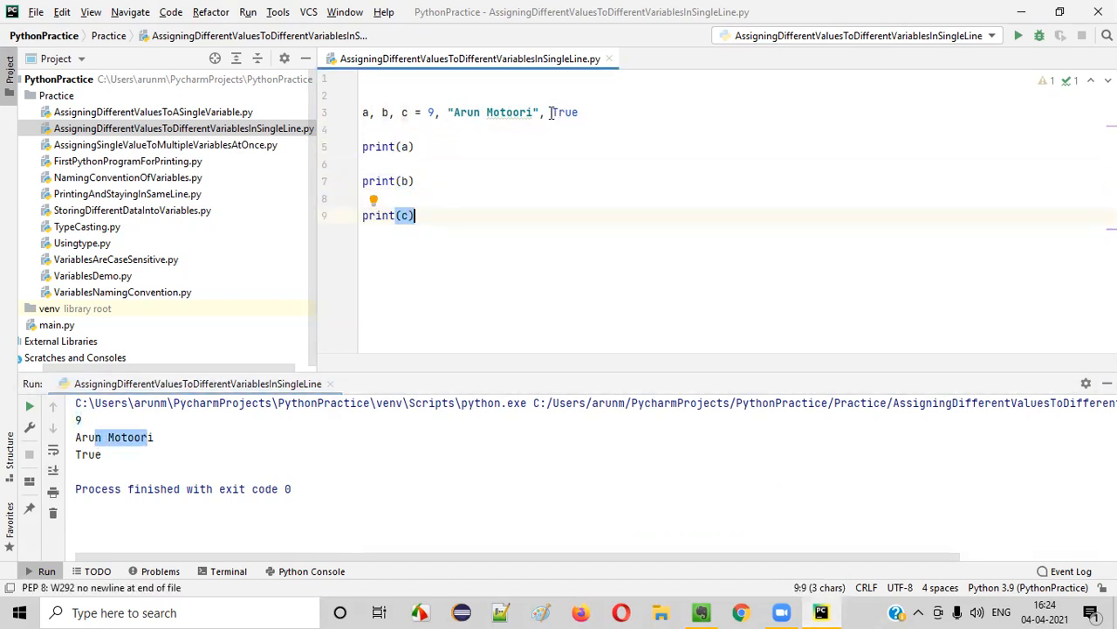
pyautogui.doubleClick(564, 112)
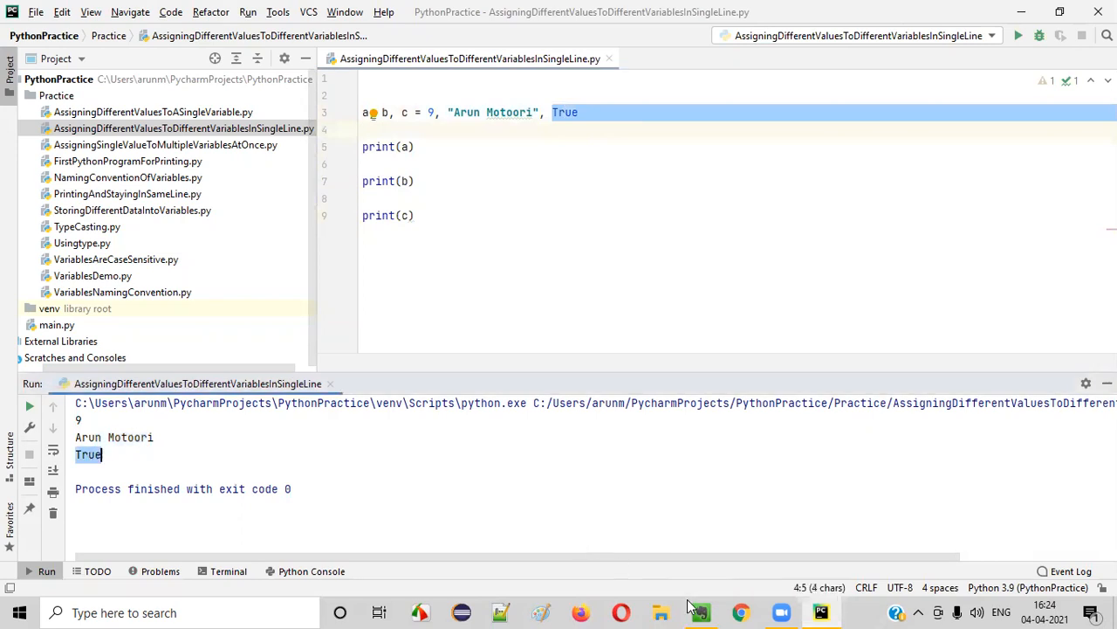
pyautogui.click(702, 611)
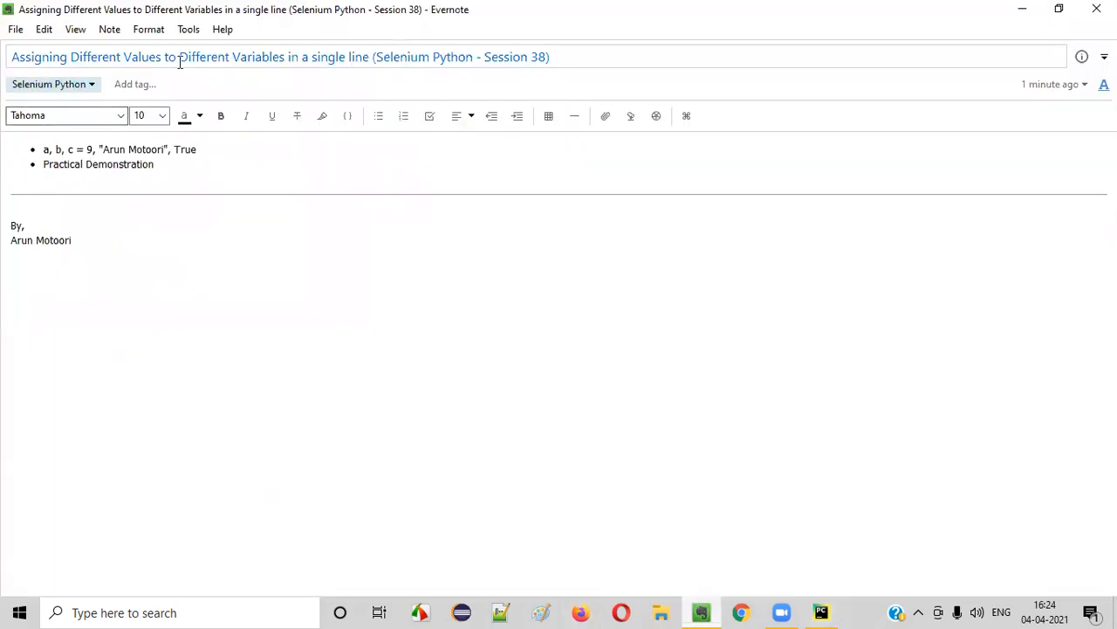
pyautogui.moveTo(374, 62)
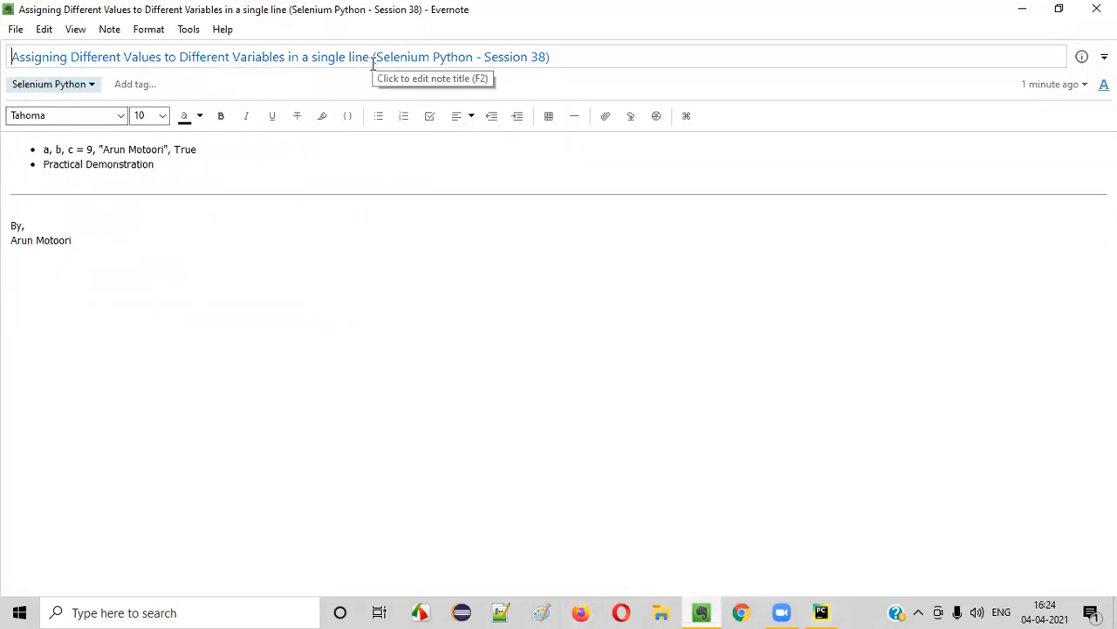
pyautogui.moveTo(281, 290)
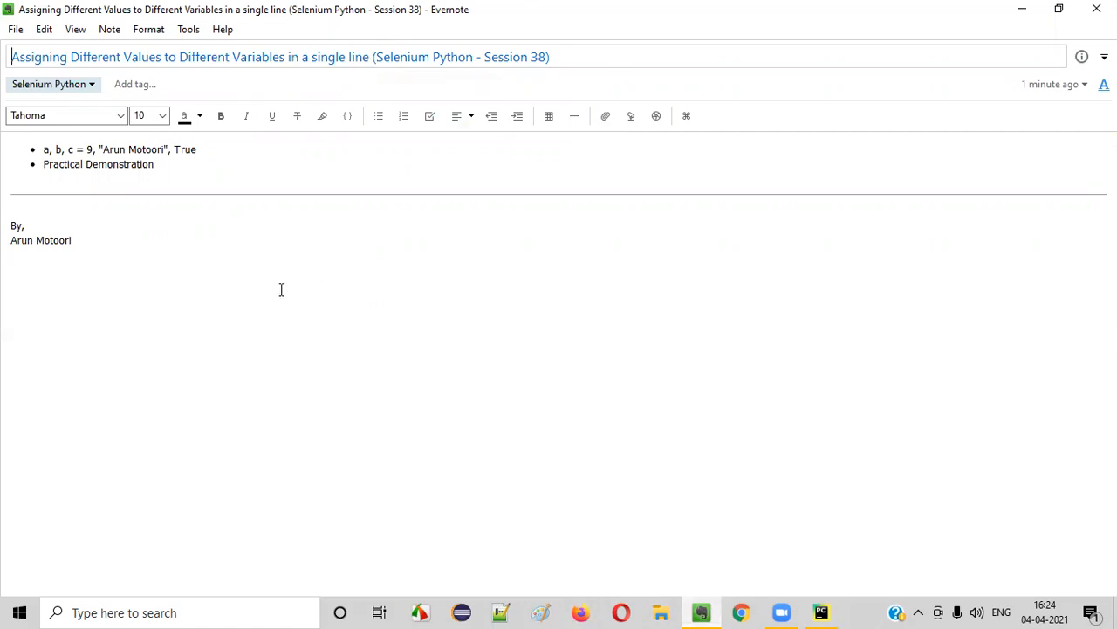
pyautogui.moveTo(391, 258)
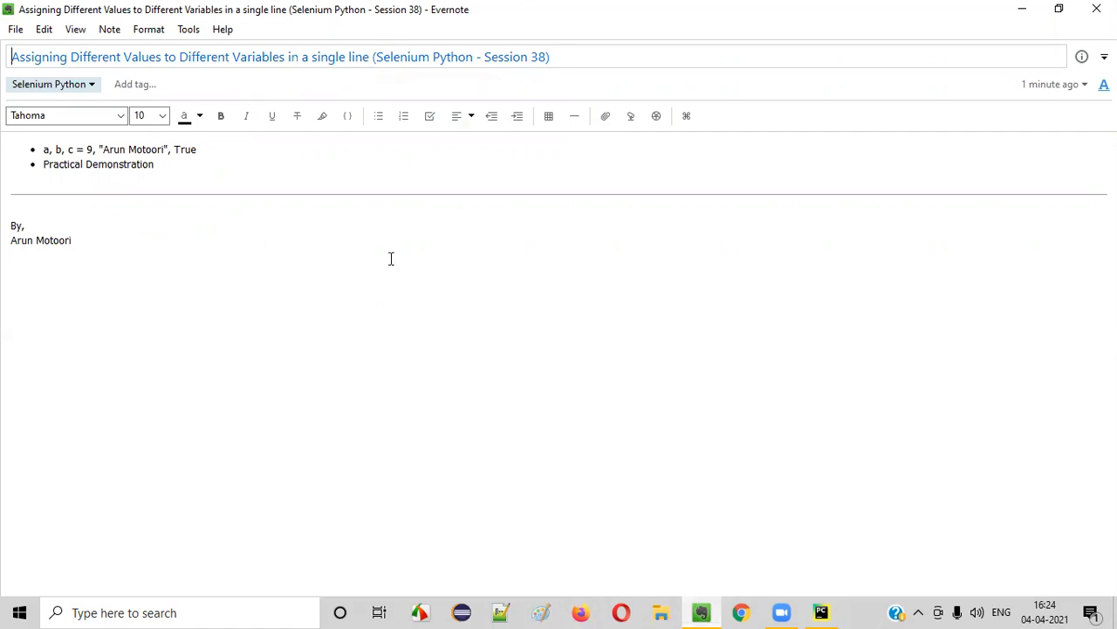